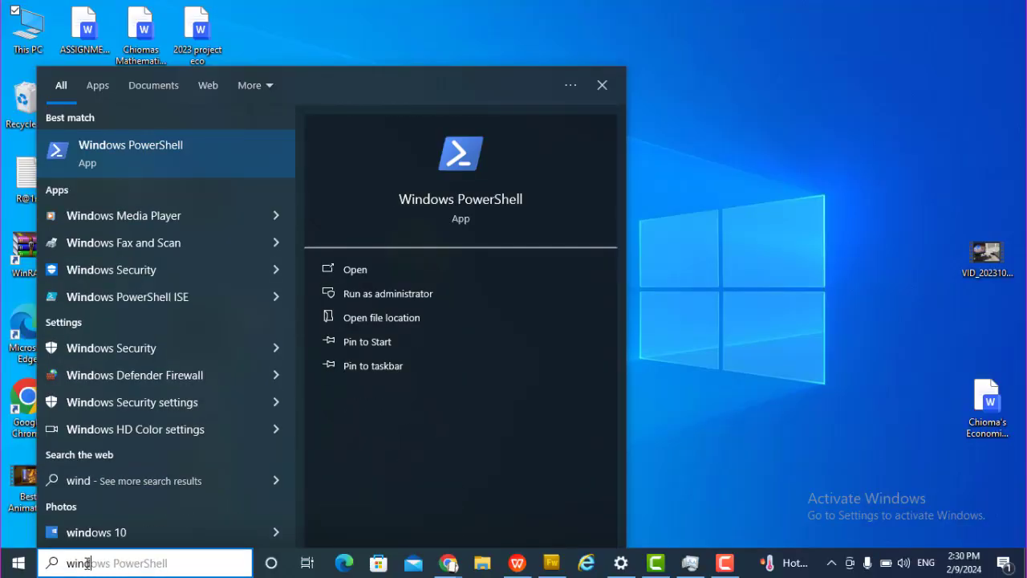
Launch About Windows via winver, confirming Windows 10 Pro version 22H2, build 19045.3930.
text(winver)
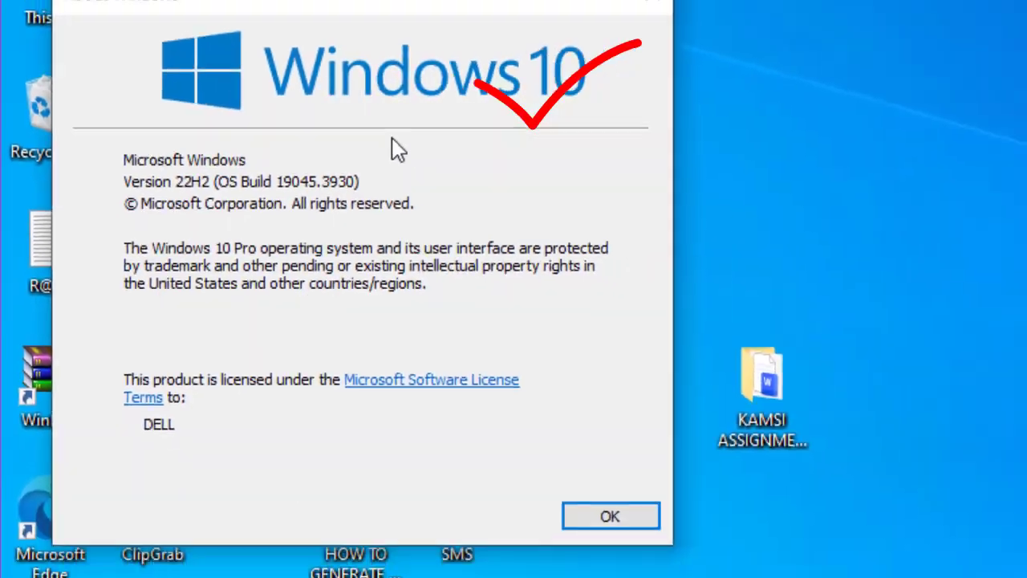
click(610, 515)
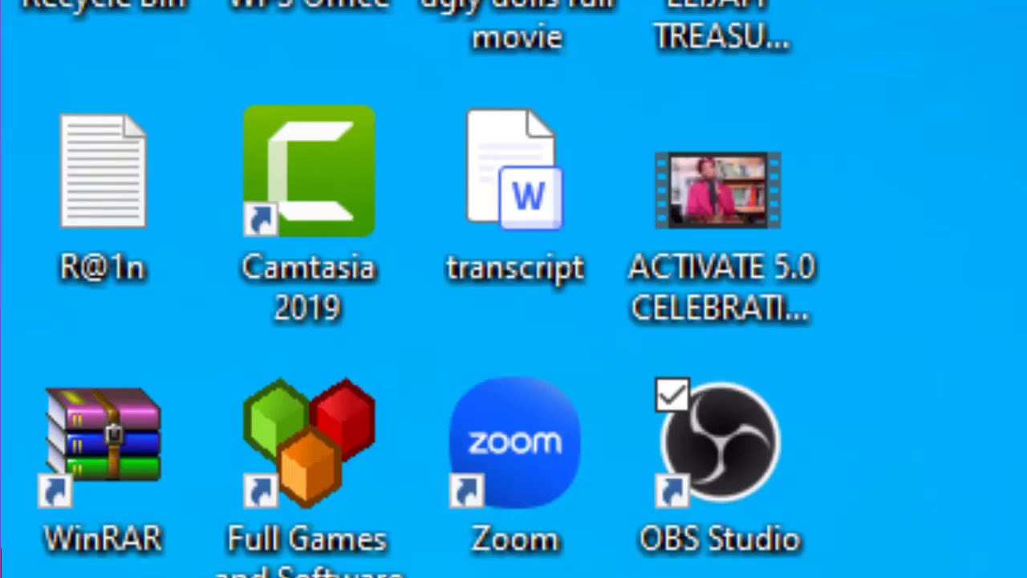
scroll(up, 3)
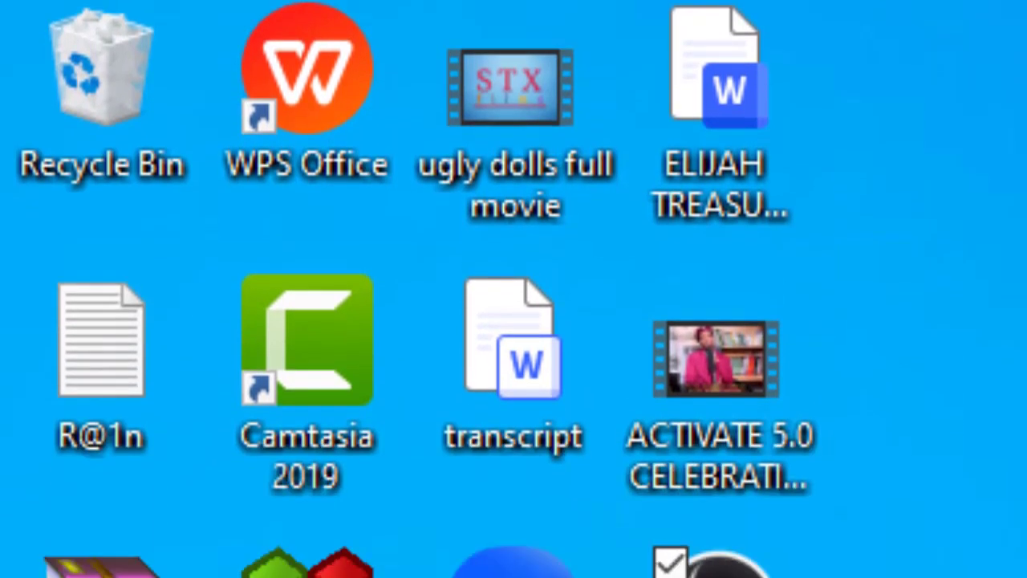
scroll(down, 3)
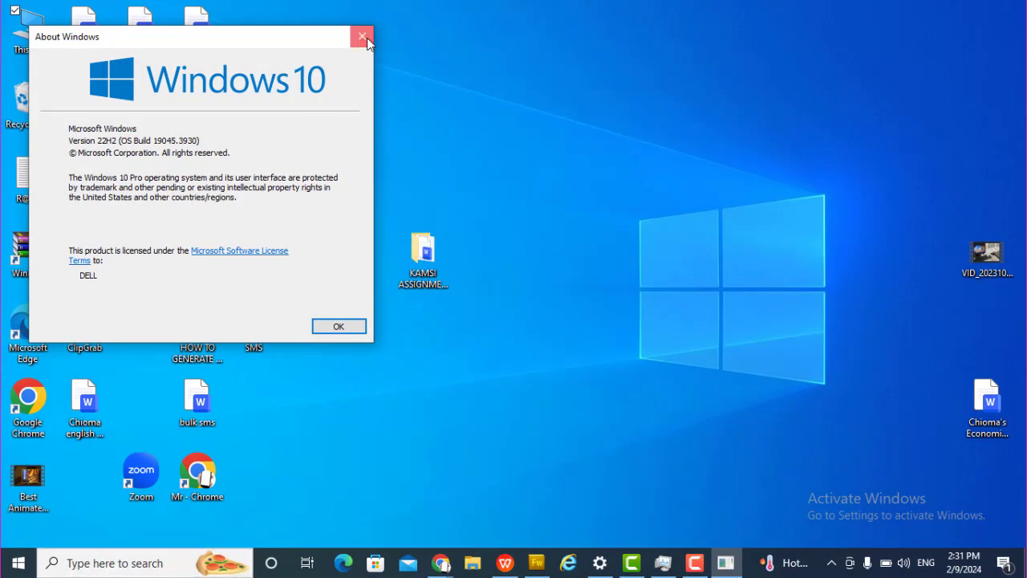
Close About Windows and show Task Manager's process list scrolled to Virtual Machine Management Service.
click(362, 37)
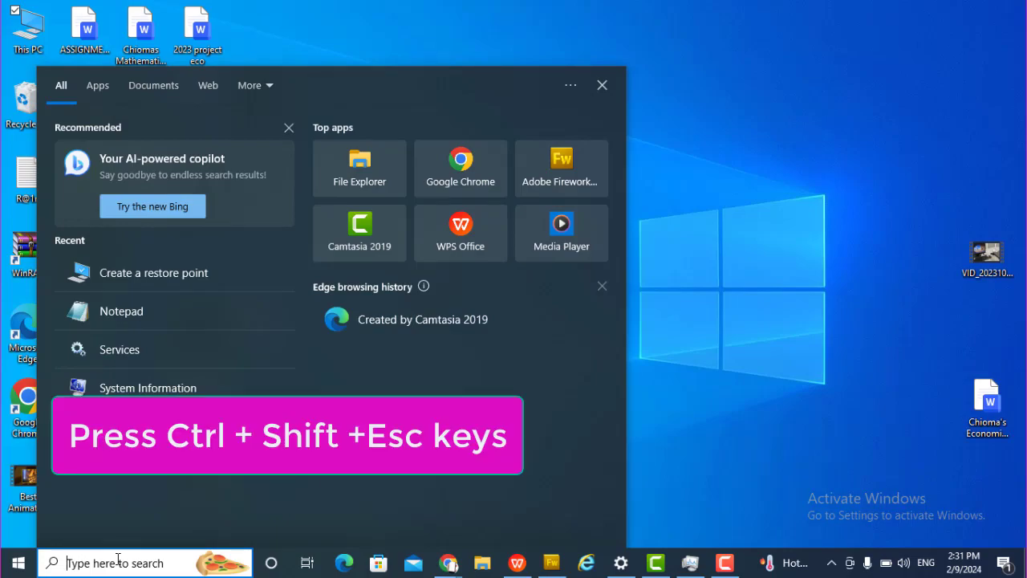
key(ctrl+shift+esc)
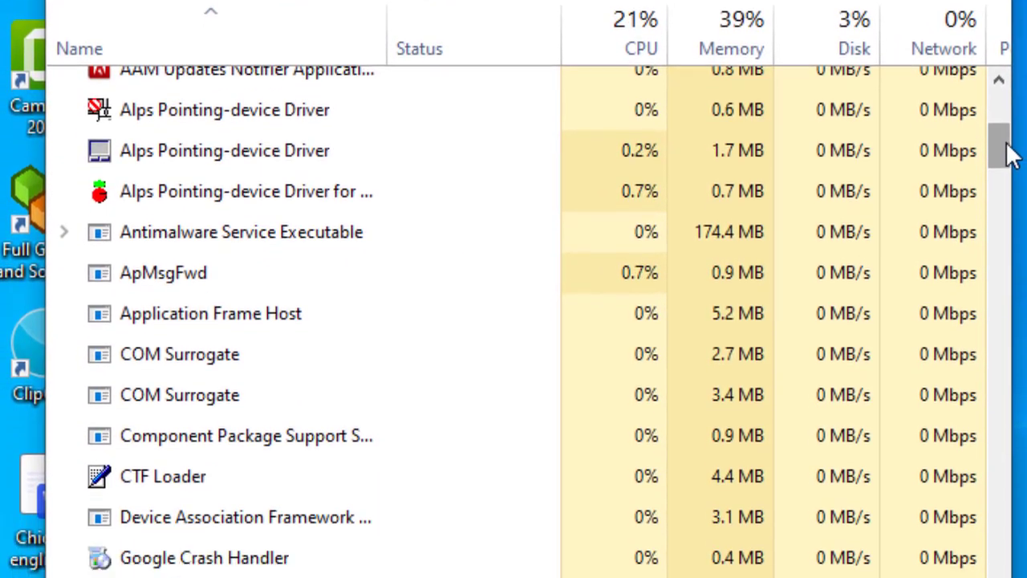
scroll(down, 3)
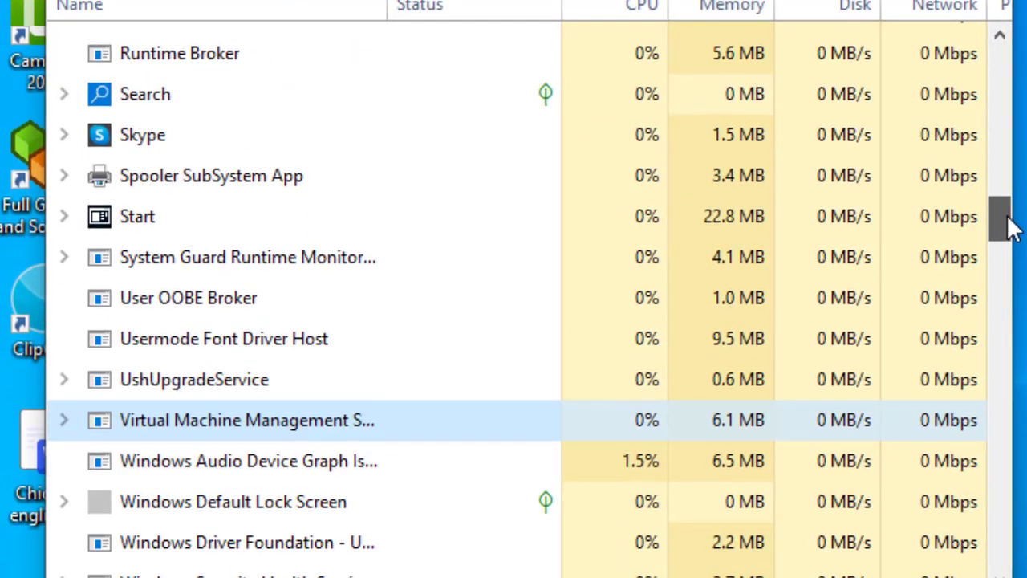